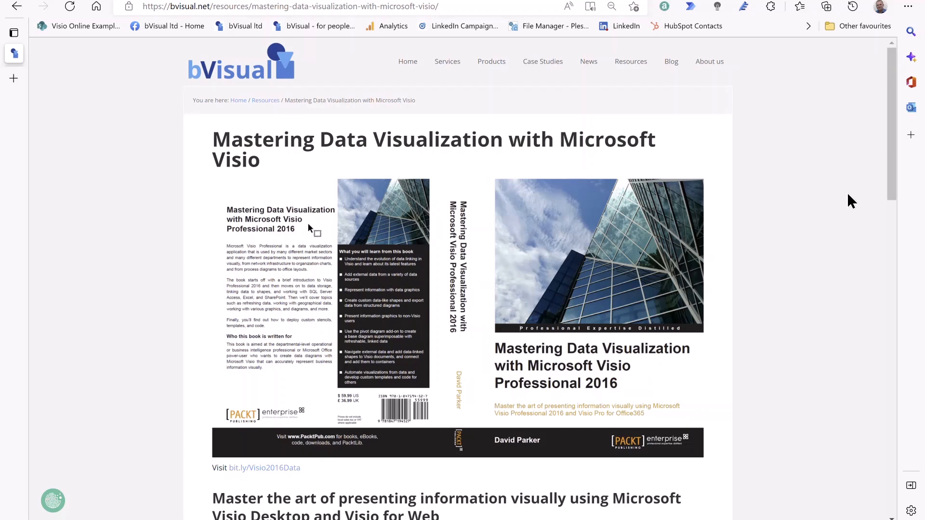
mouse_move(819, 207)
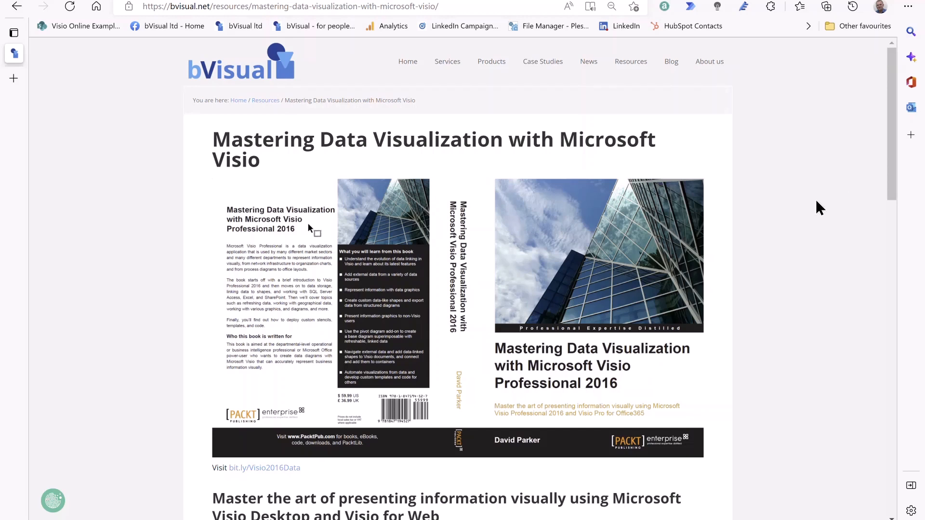
mouse_move(740, 156)
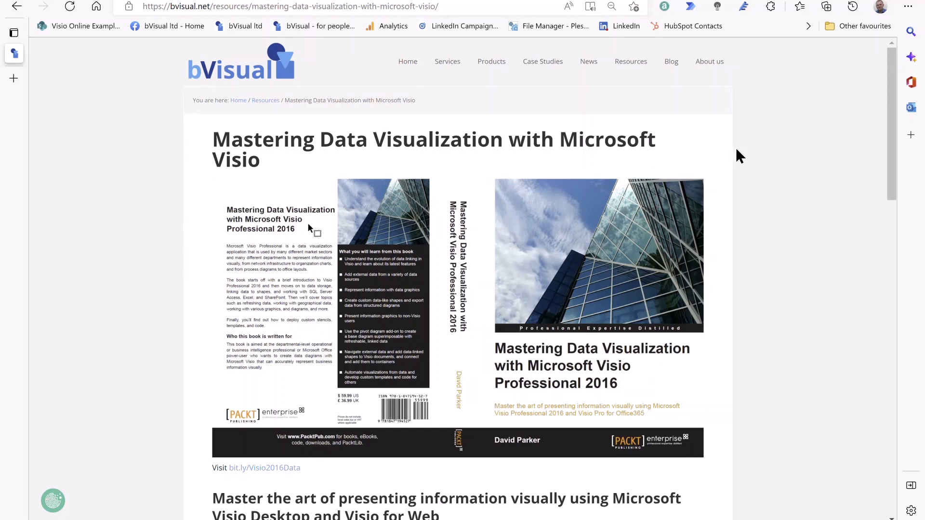
mouse_move(658, 183)
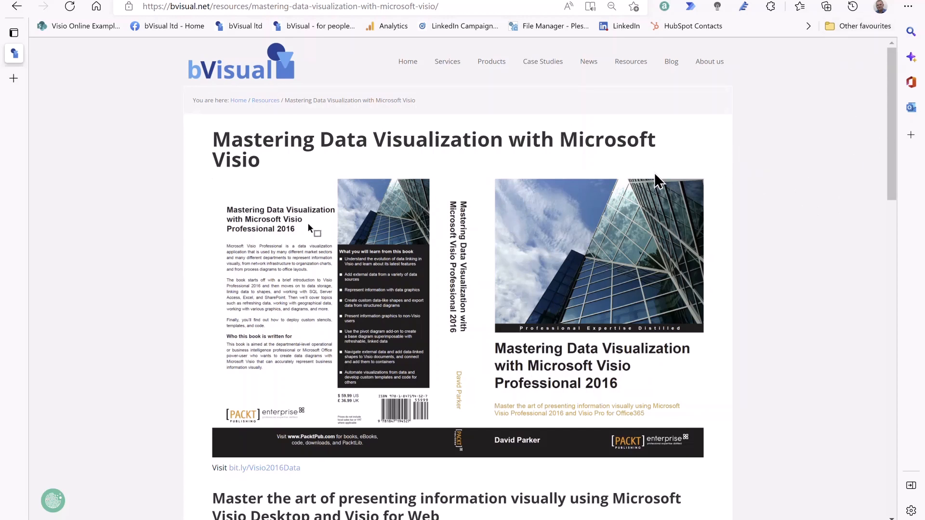
mouse_move(757, 155)
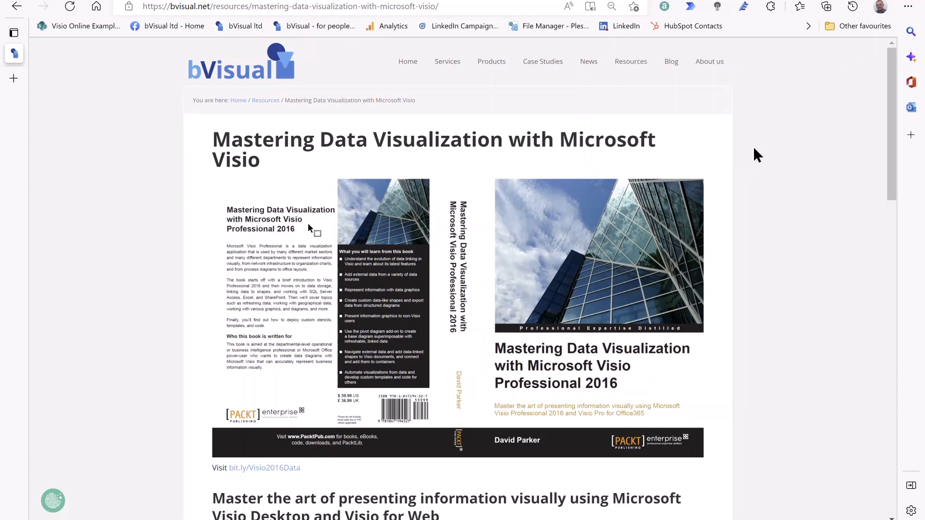
mouse_move(907, 11)
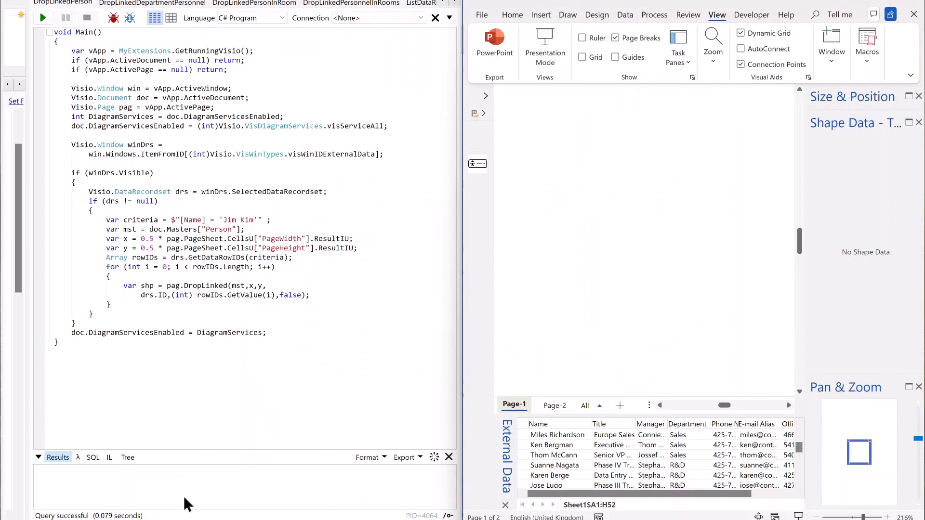
mouse_move(725, 285)
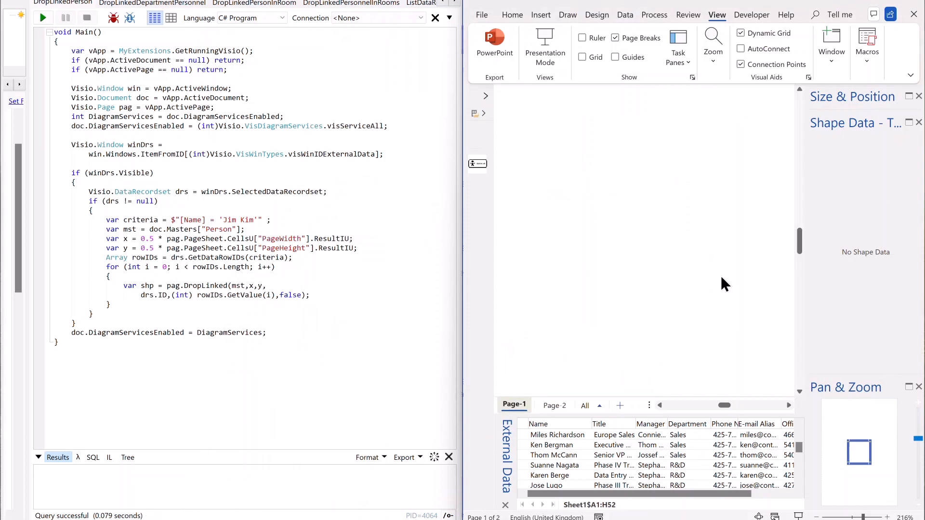
mouse_move(541, 455)
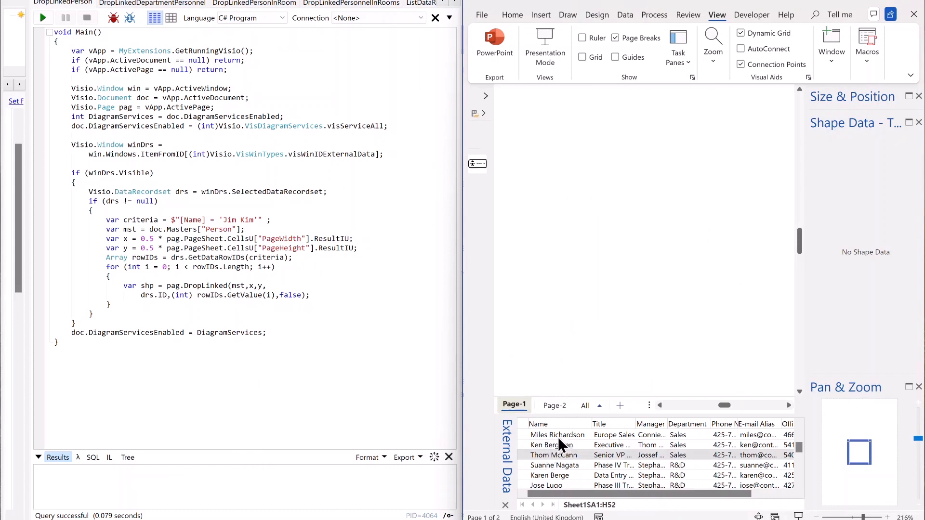
left_click(556, 435)
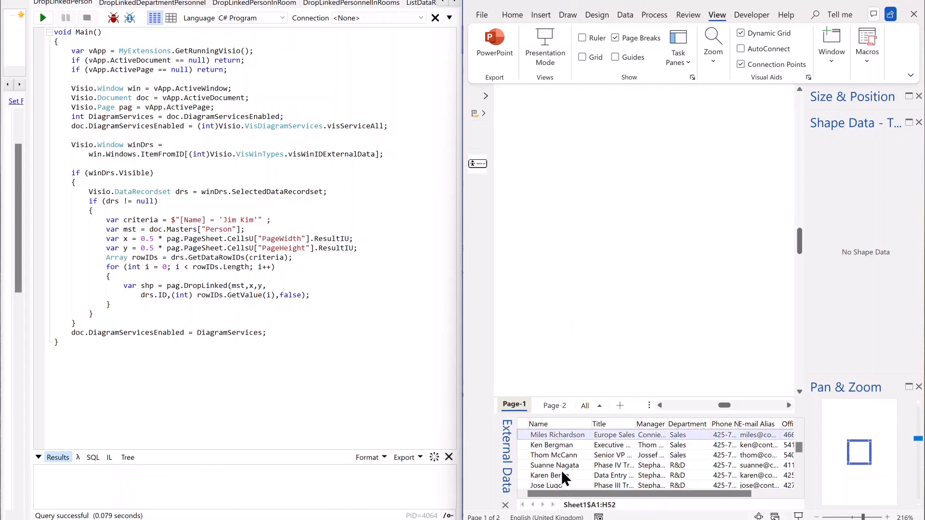
left_click(554, 464)
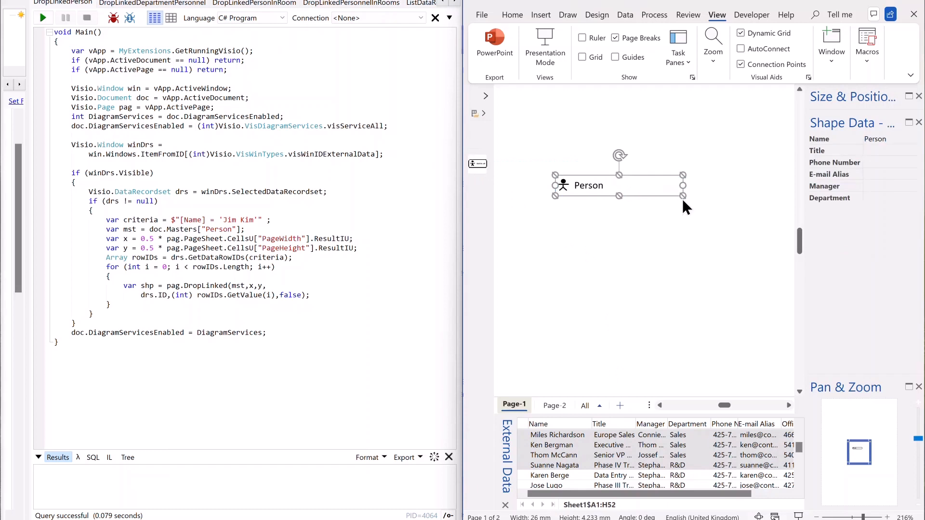
mouse_move(664, 233)
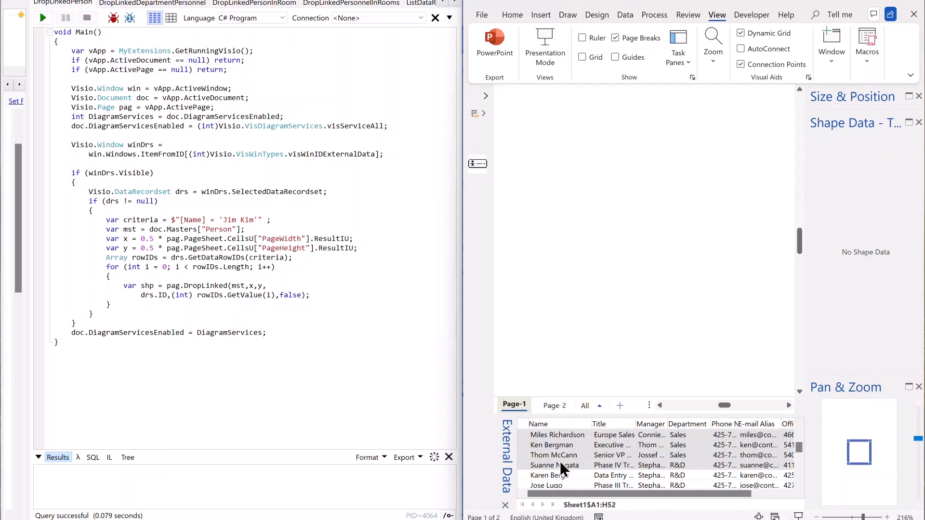
left_click(42, 18)
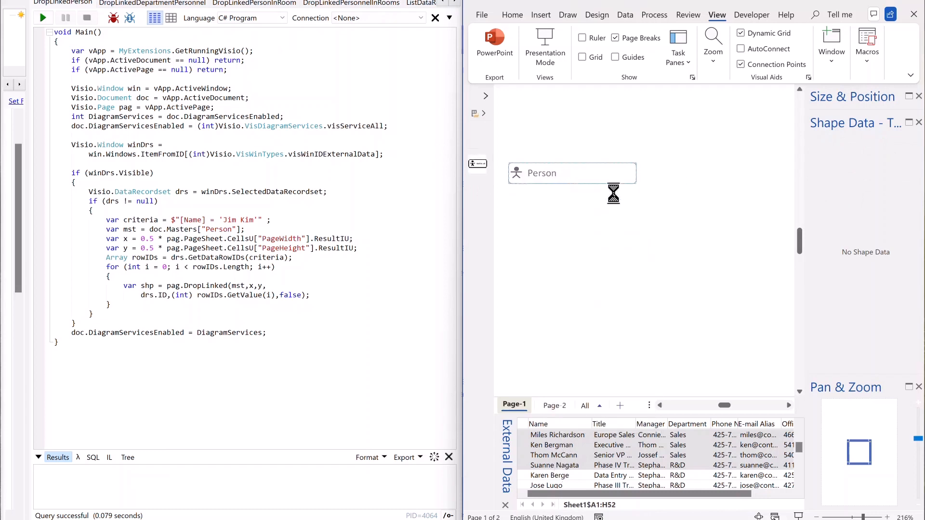
left_click(43, 18)
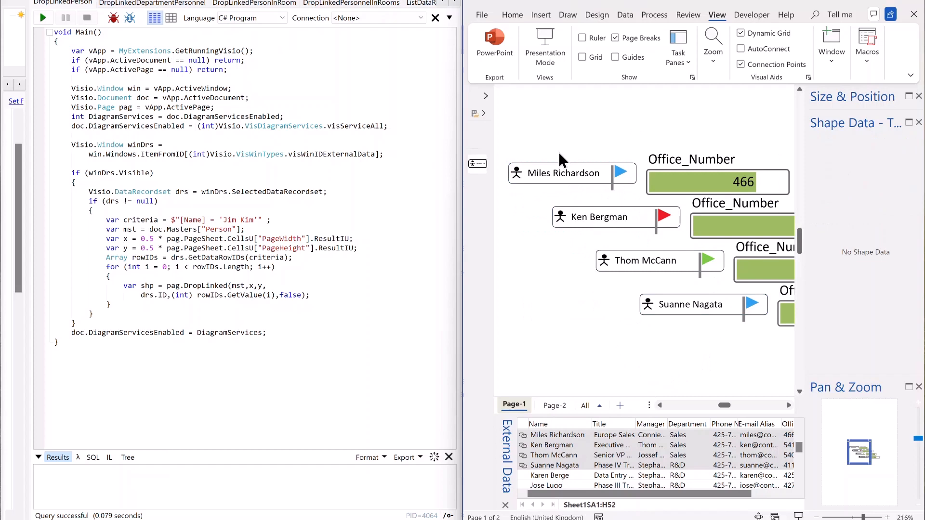
left_click(597, 216)
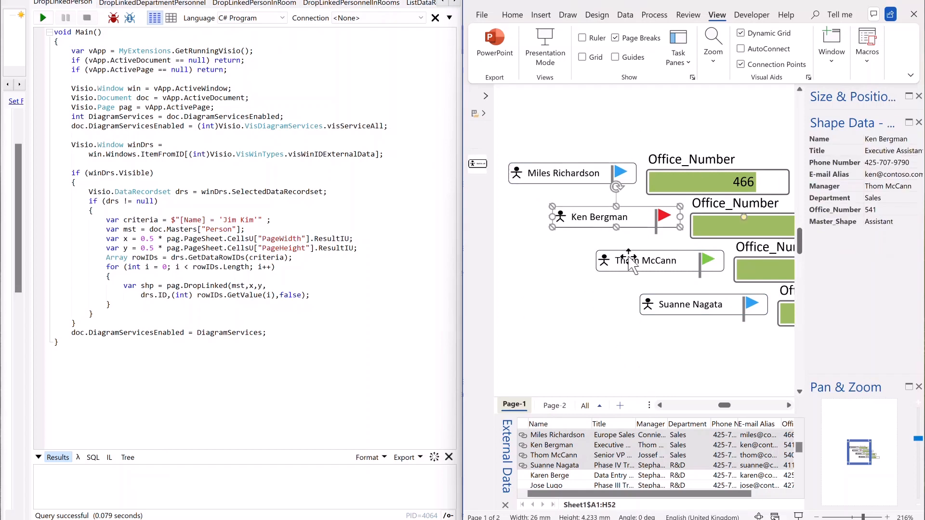
left_click(646, 260)
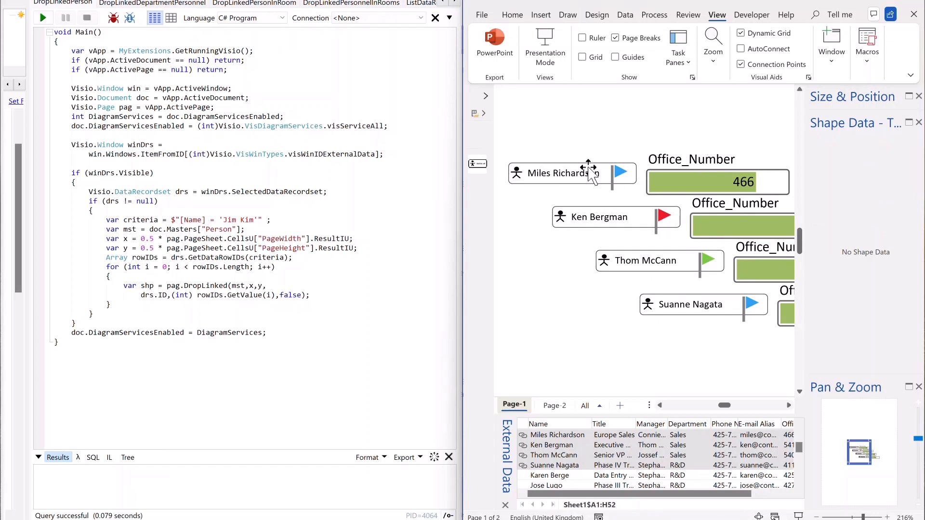
mouse_move(727, 335)
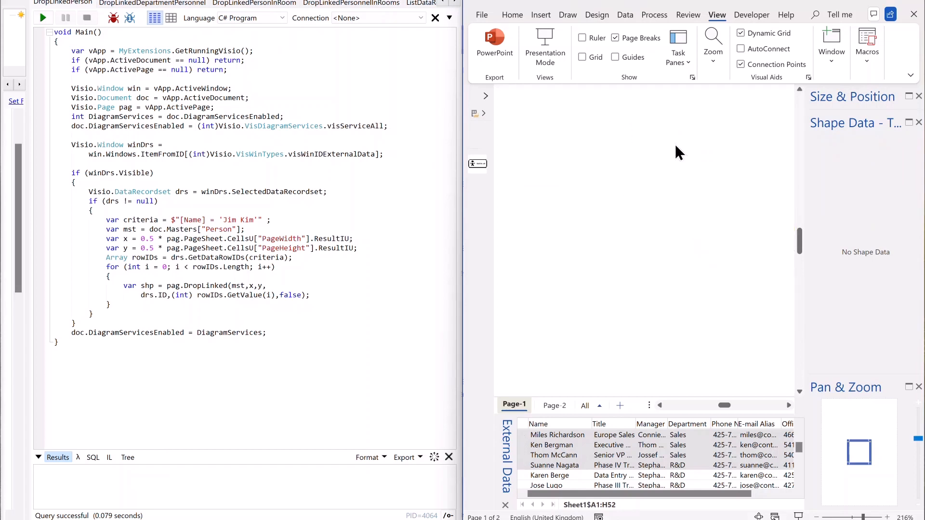
mouse_move(665, 176)
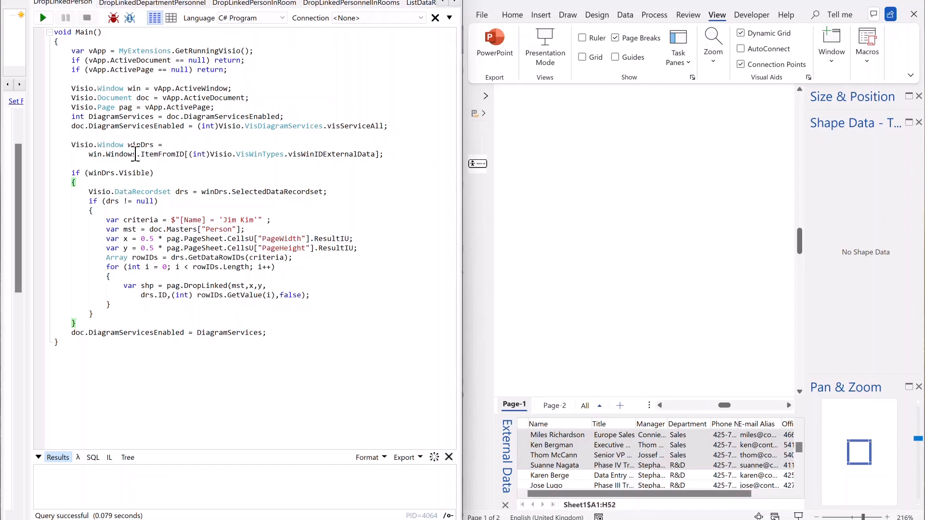
mouse_move(547, 457)
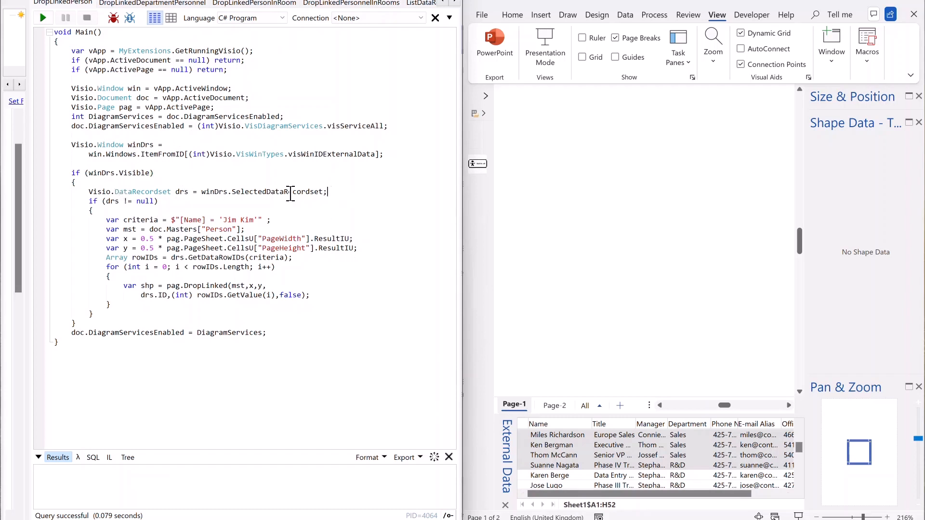
mouse_move(269, 192)
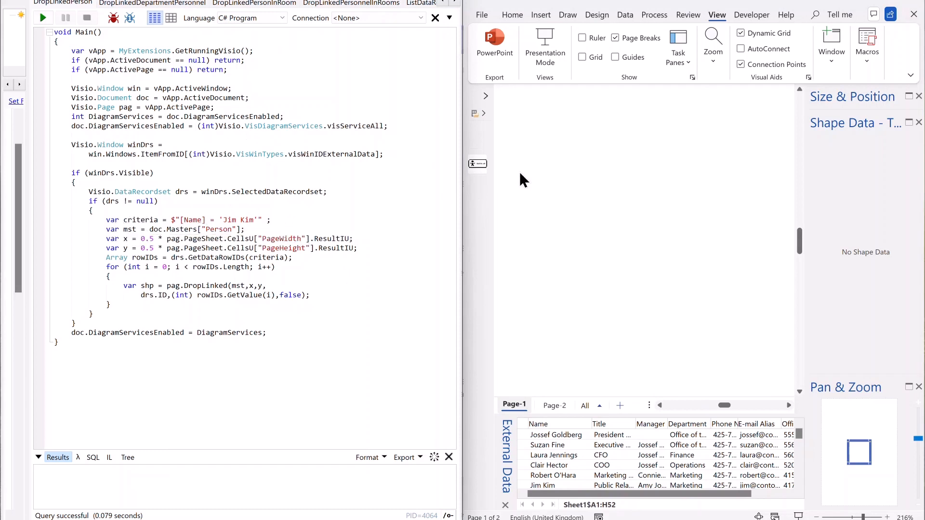
Run the drop code, then set DropLinked's last argument to true and rerun for data graphics.
left_click(242, 257)
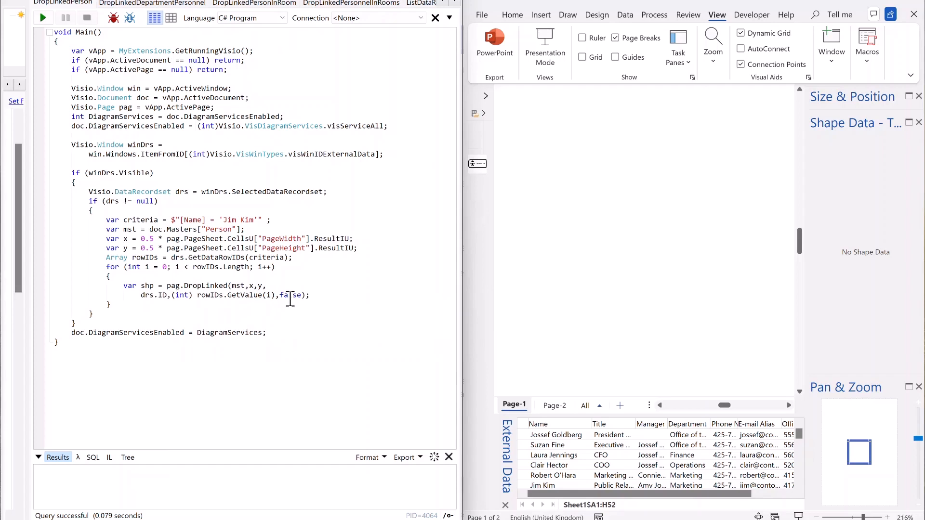
double_click(289, 294)
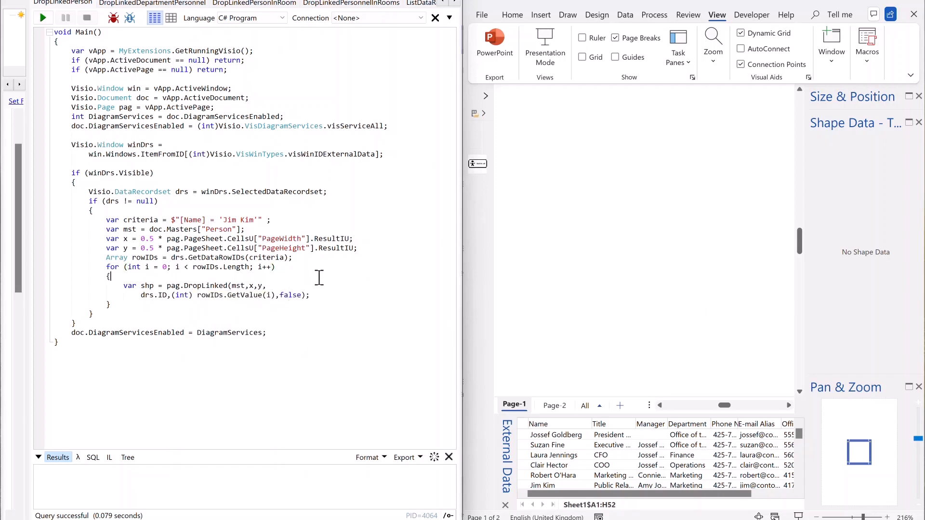
left_click(42, 17)
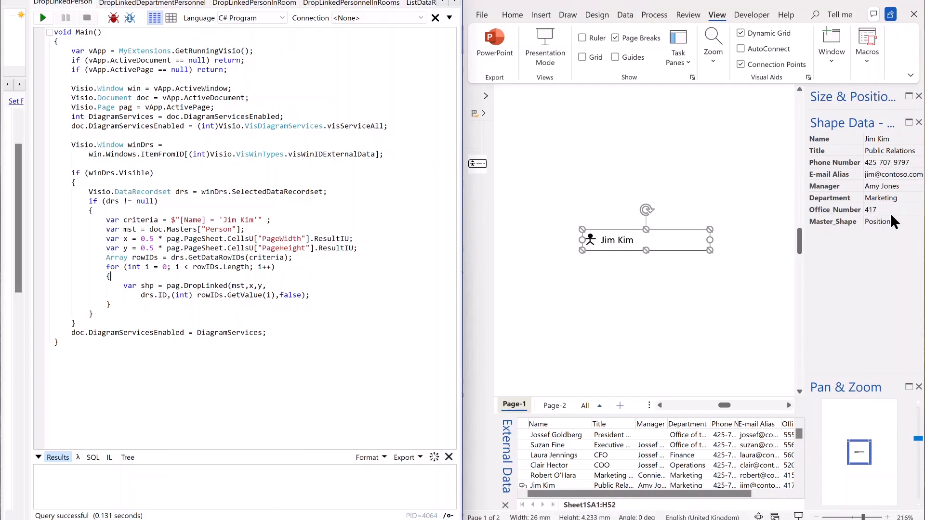
mouse_move(718, 202)
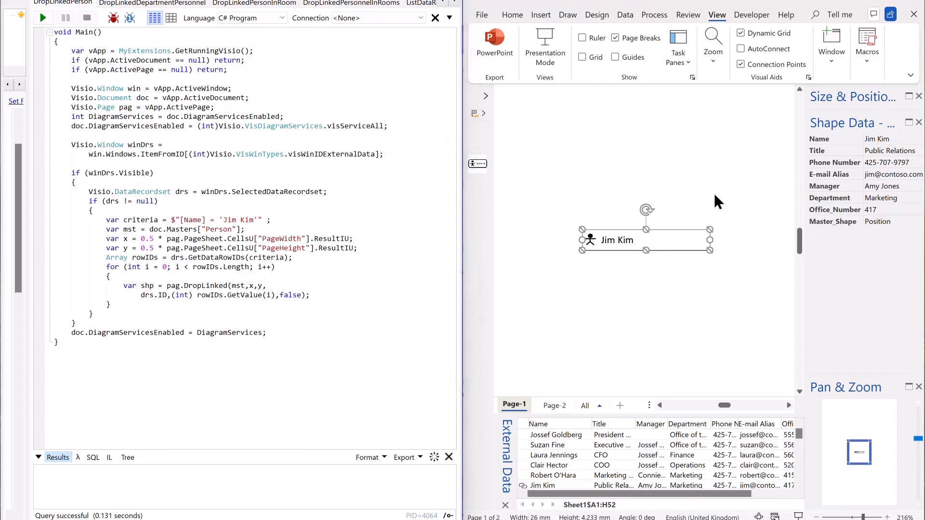
mouse_move(649, 213)
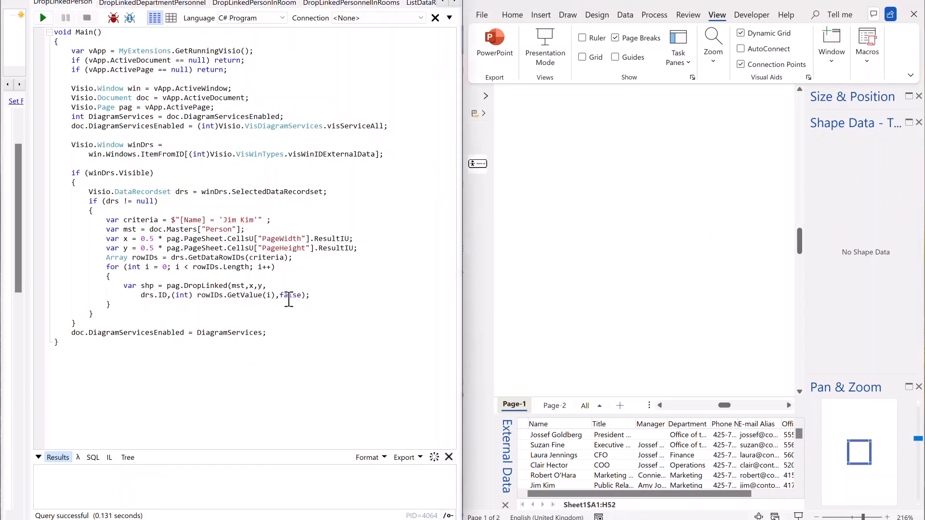
type("tru")
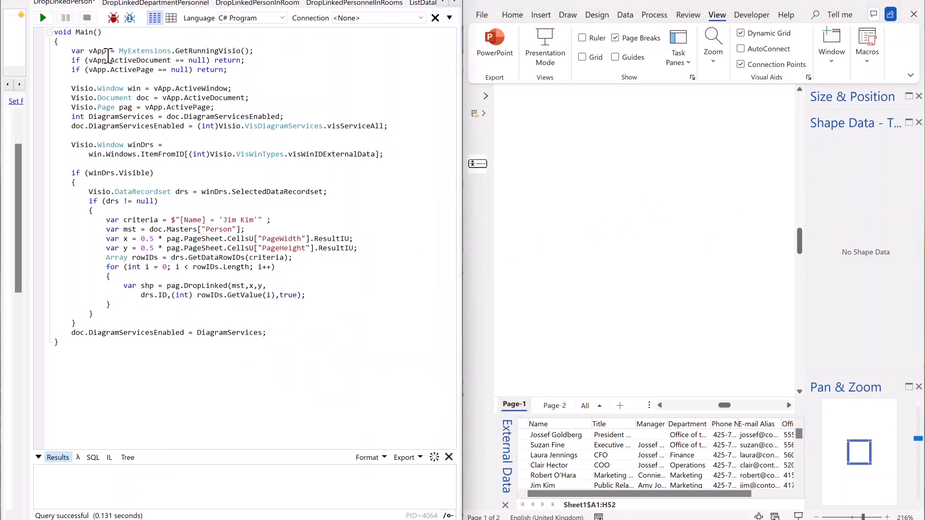
left_click(43, 17)
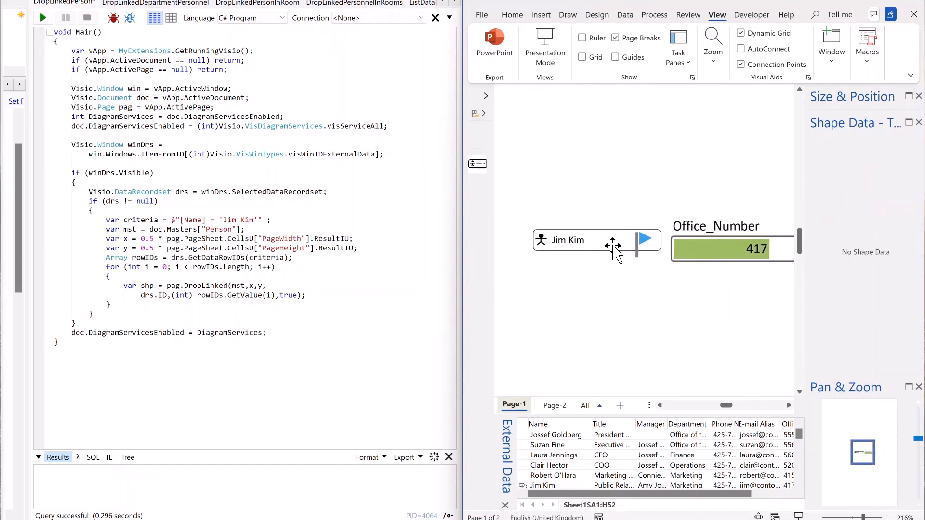
left_click(566, 240)
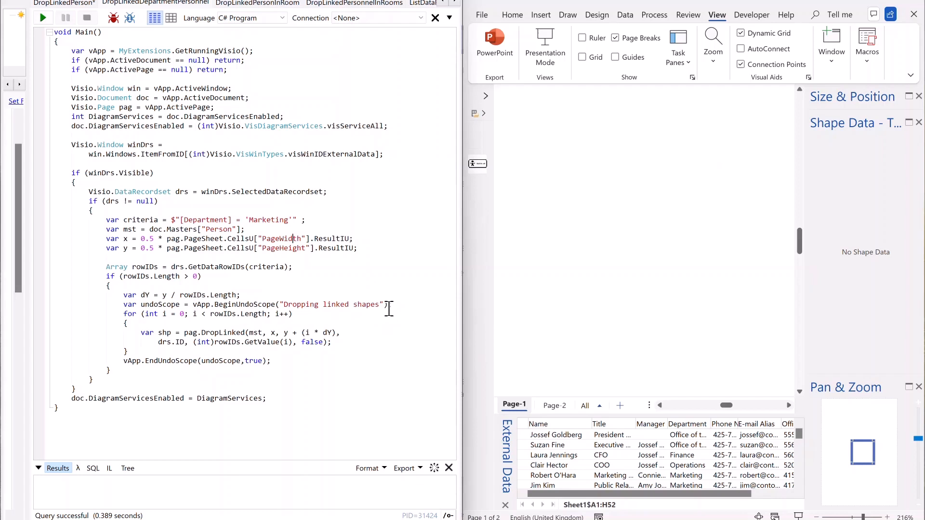
mouse_move(152, 313)
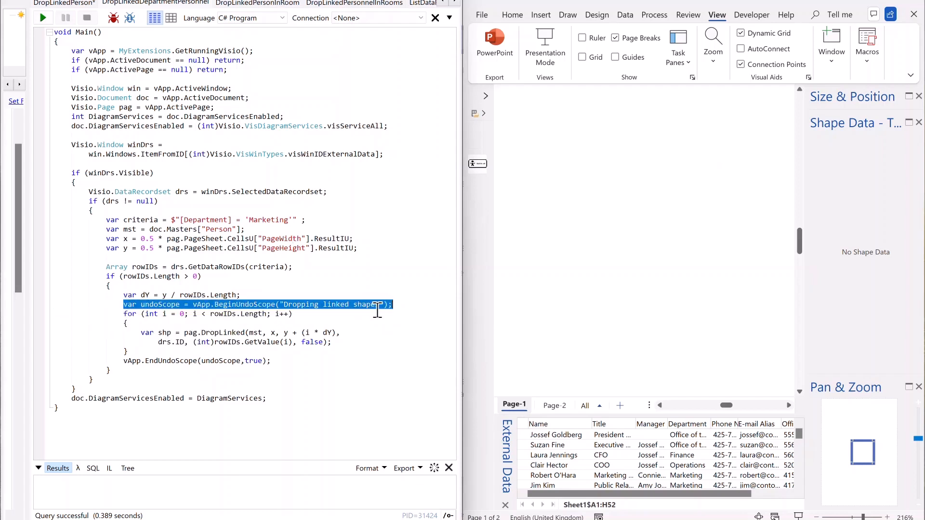
Review the Marketing script's undo scope and select DropLinked's false argument.
left_click(360, 332)
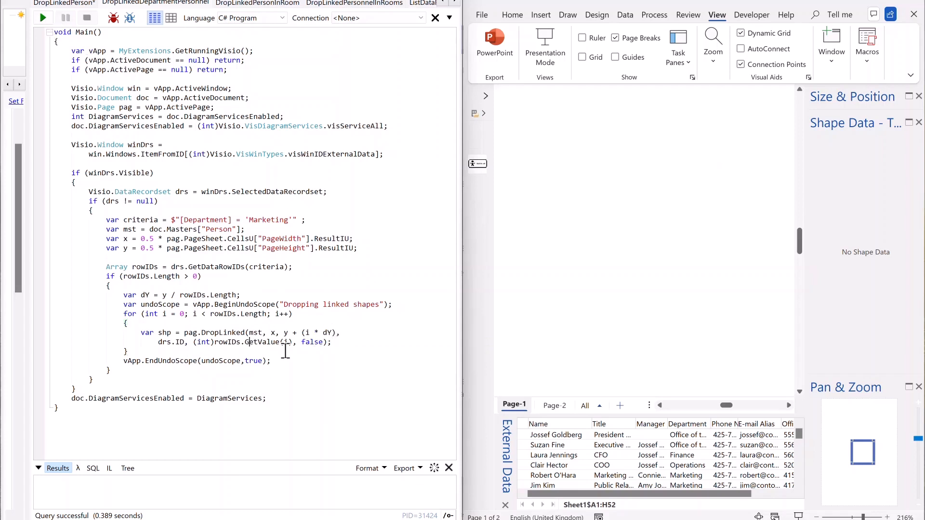
double_click(312, 342)
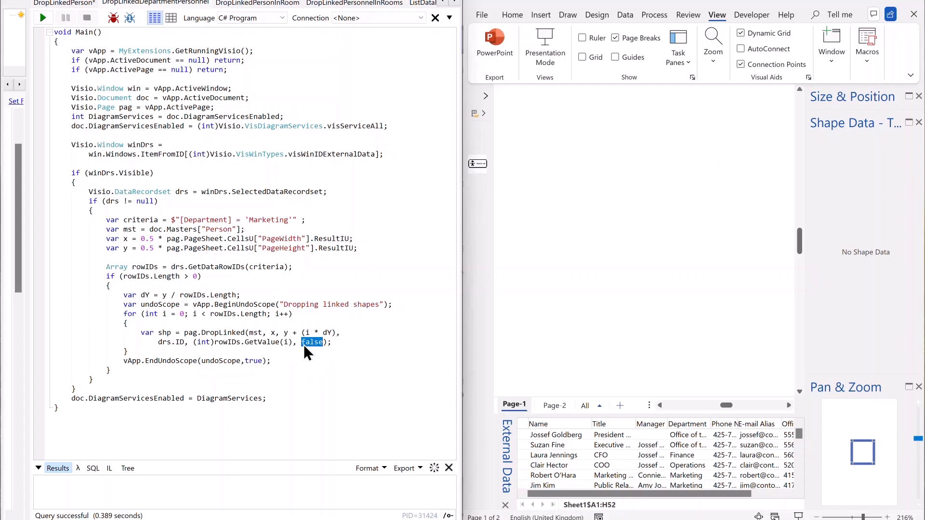
Change DropLinked's argument to true, rerun, and inspect the Director of Marketing's shape data.
type("true")
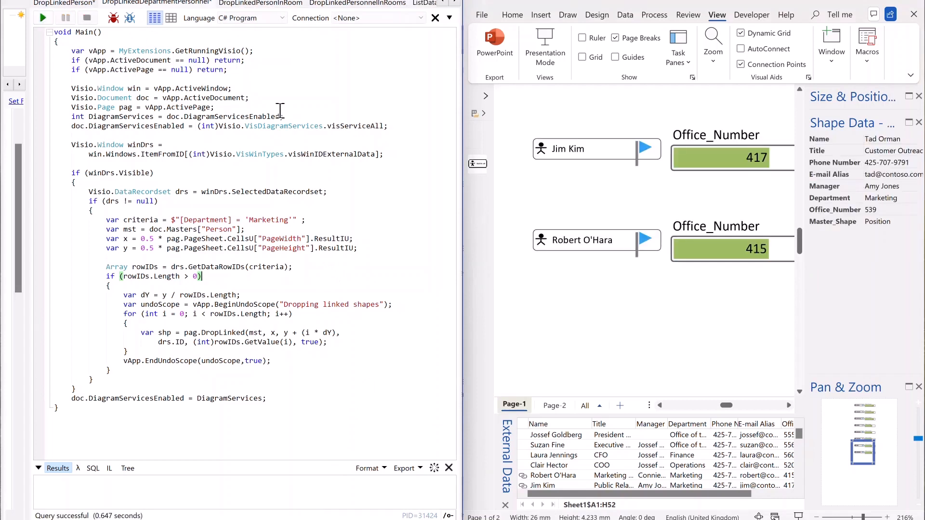
mouse_move(846, 410)
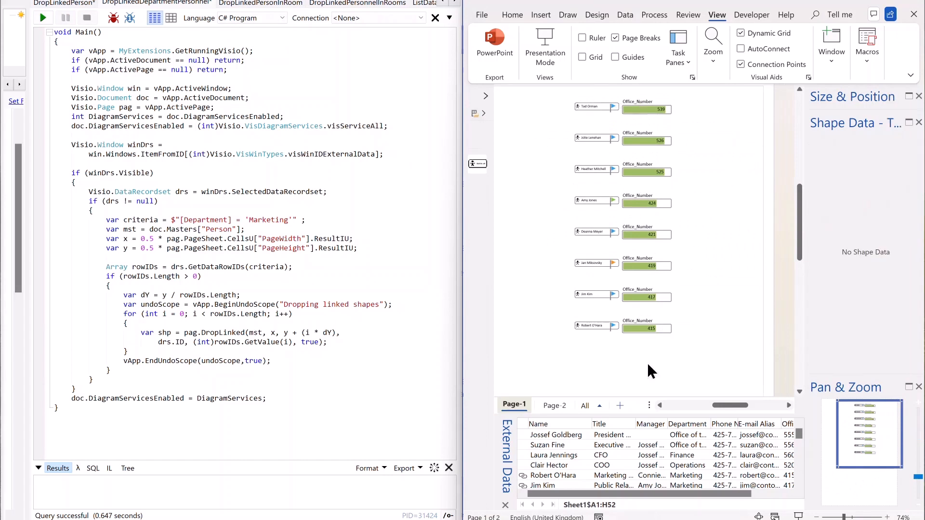
mouse_move(596, 146)
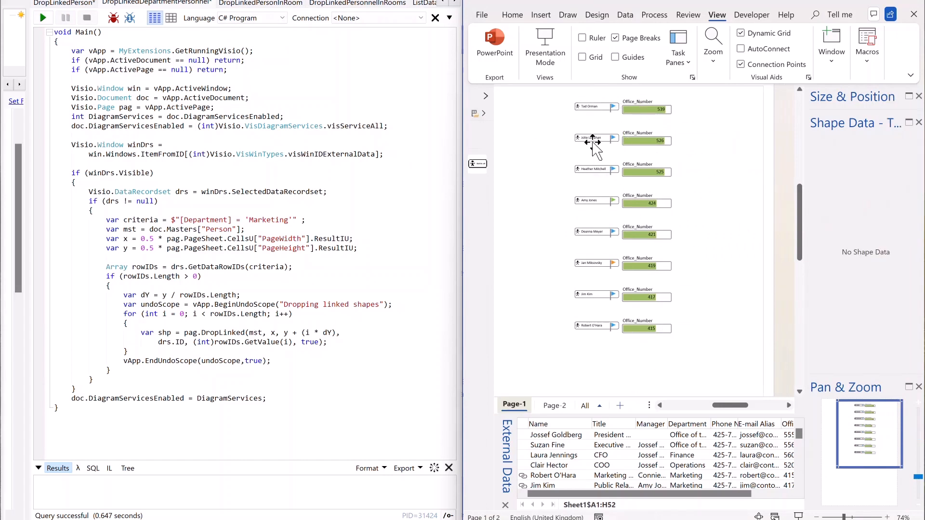
left_click(584, 200)
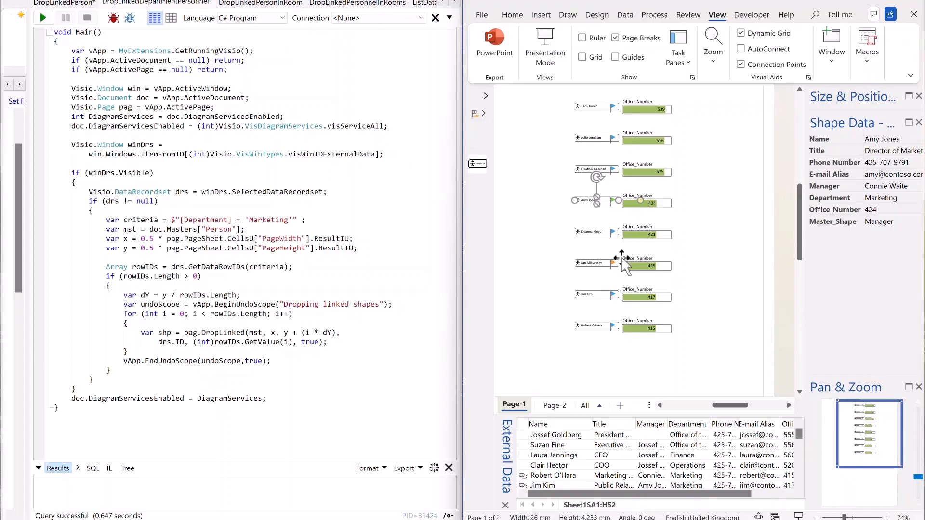